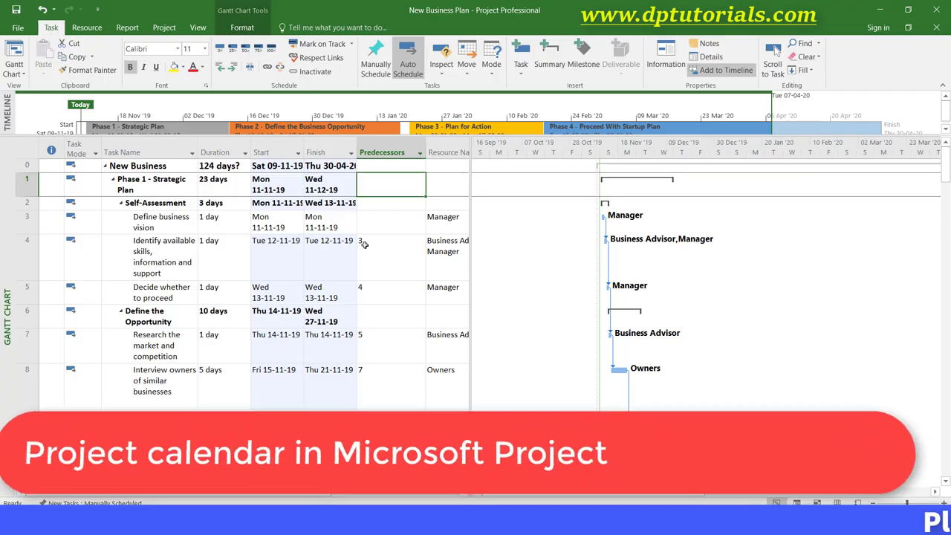
# - Open the [Default] work week's Details and switch Saturday to specific working times
pyautogui.click(280, 63)
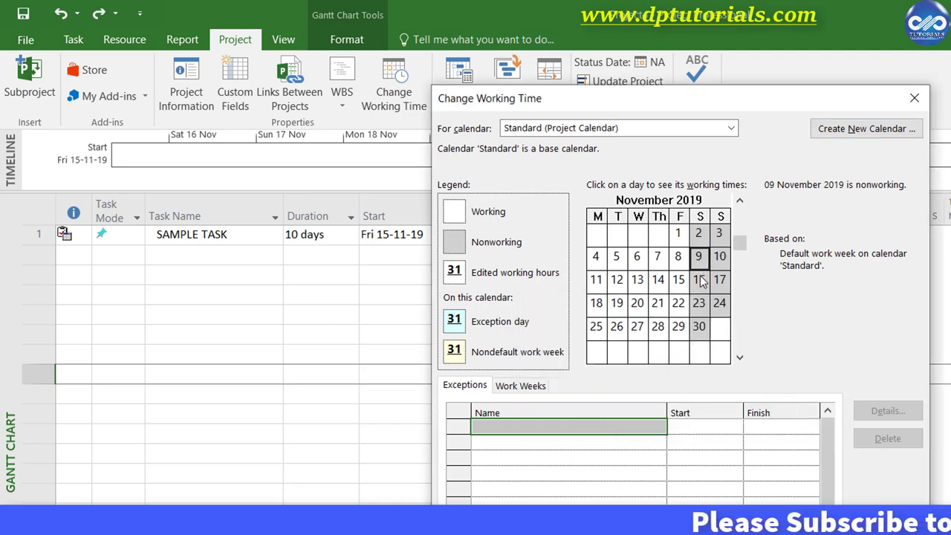
pyautogui.click(699, 280)
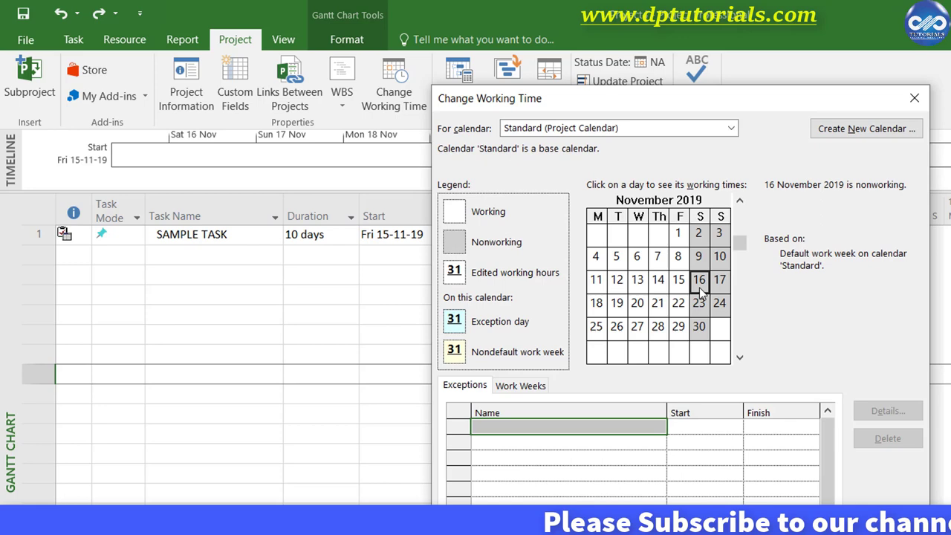
pyautogui.click(888, 410)
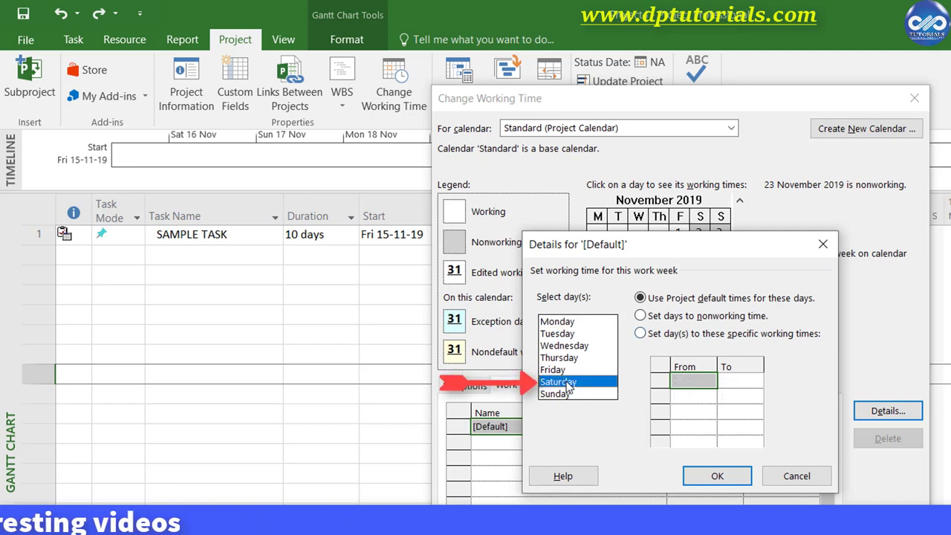
pyautogui.click(640, 333)
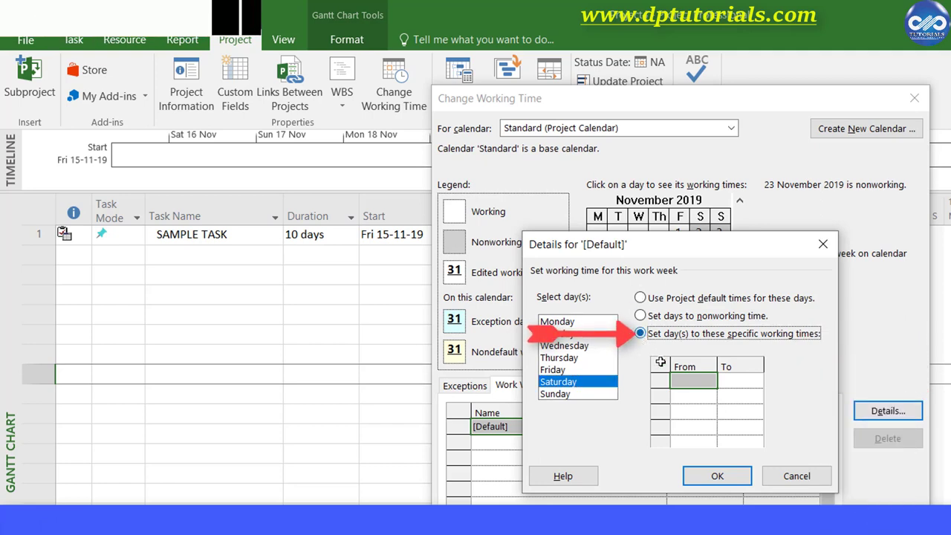